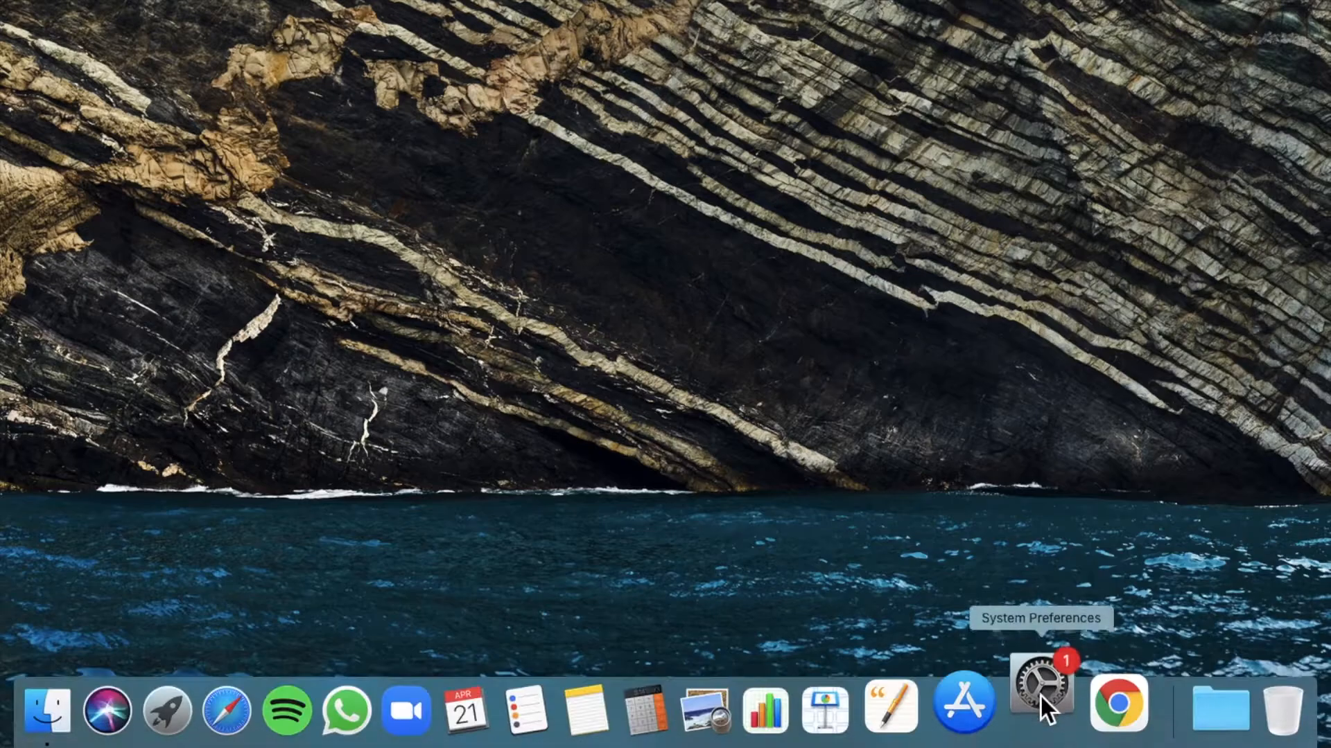
# Launch System Preferences, view Mission Control's Hot Corners sheet and dismiss it
pyautogui.click(1040, 704)
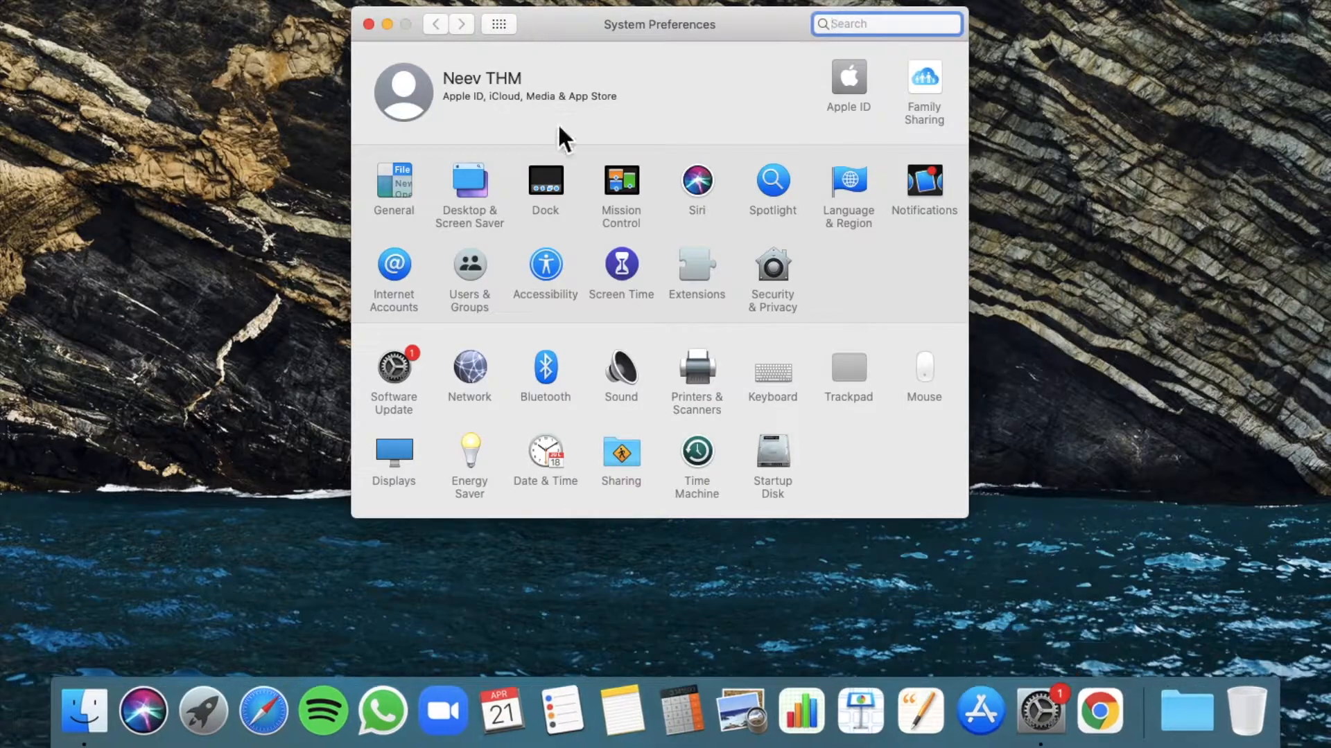
pyautogui.click(621, 182)
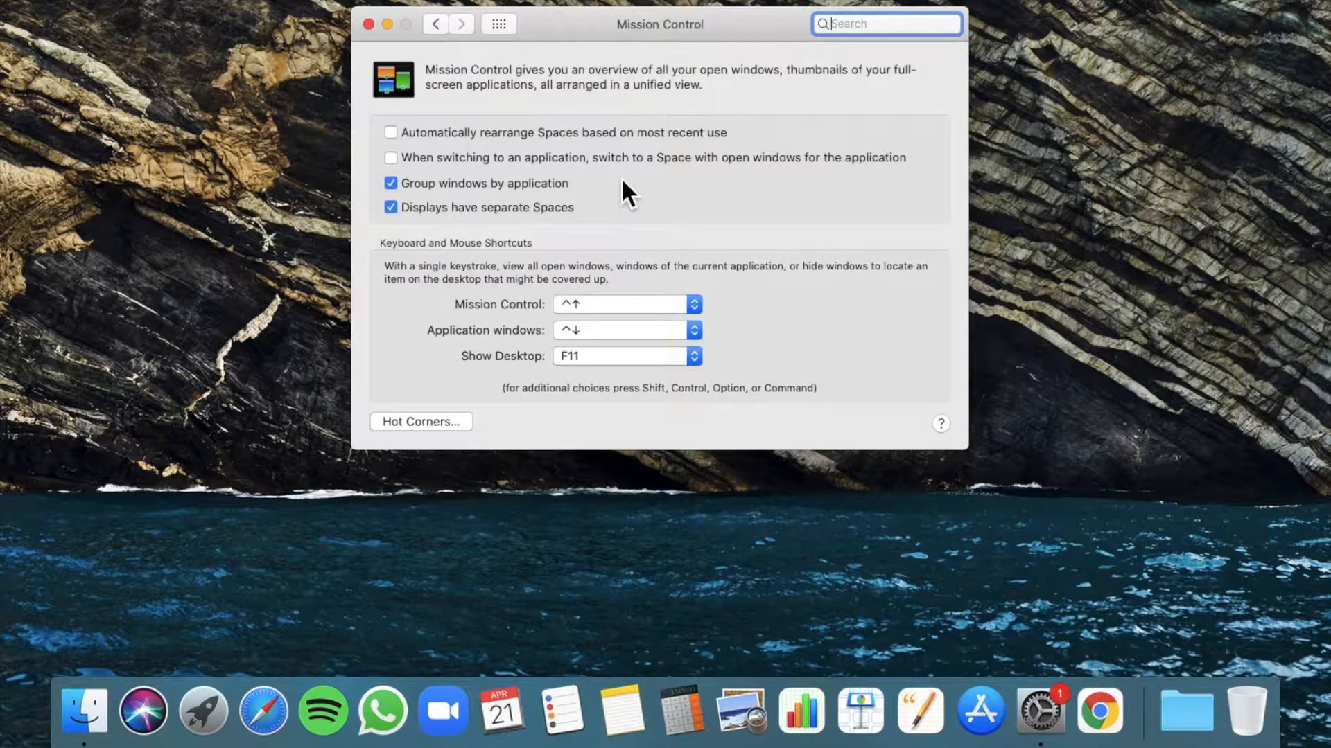
pyautogui.click(420, 421)
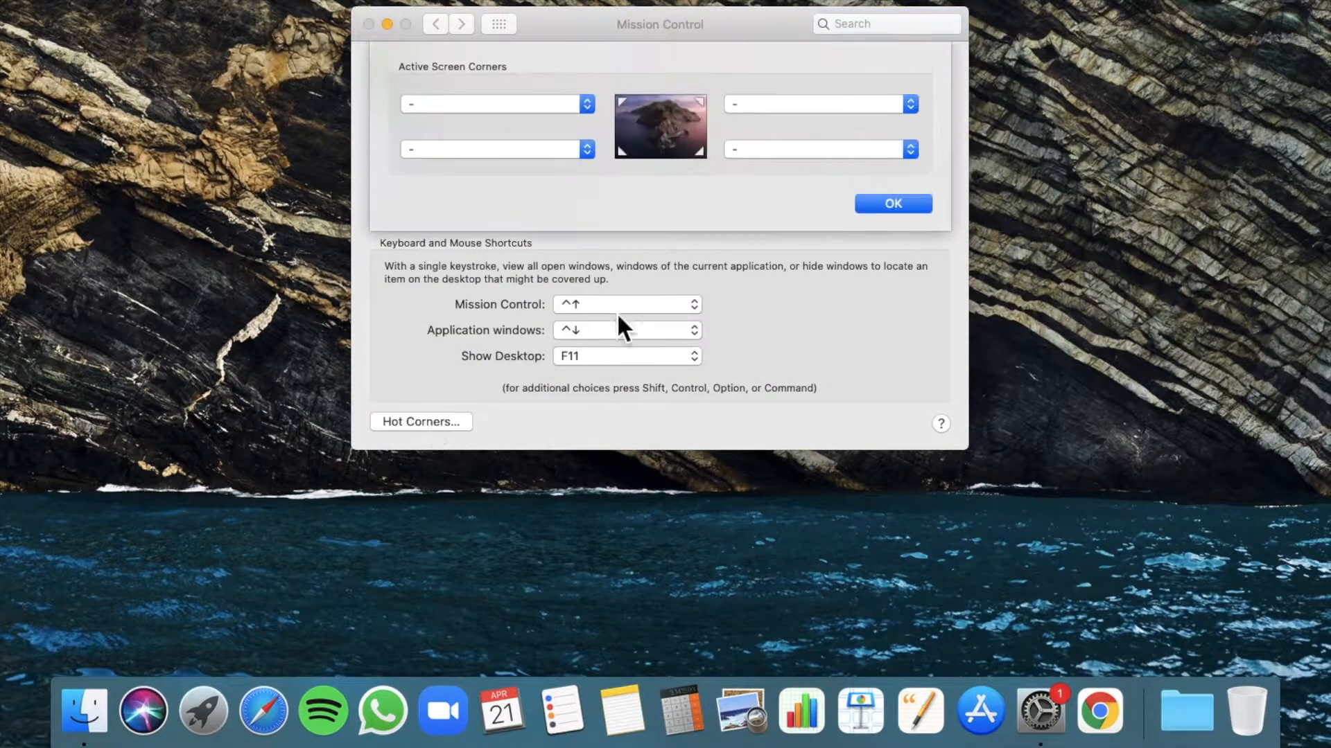
pyautogui.click(891, 204)
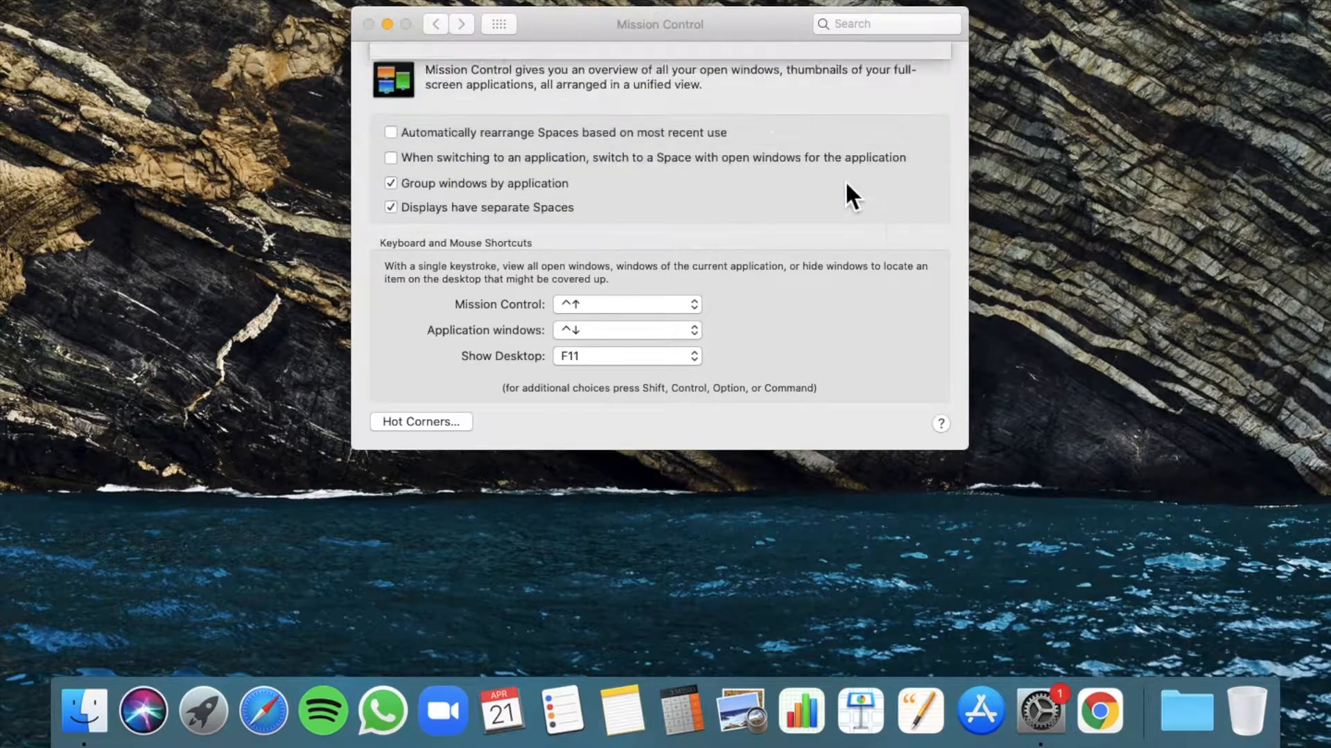
# Show all preferences, then bring up Hot Corners from Desktop & Screen Saver
pyautogui.click(497, 24)
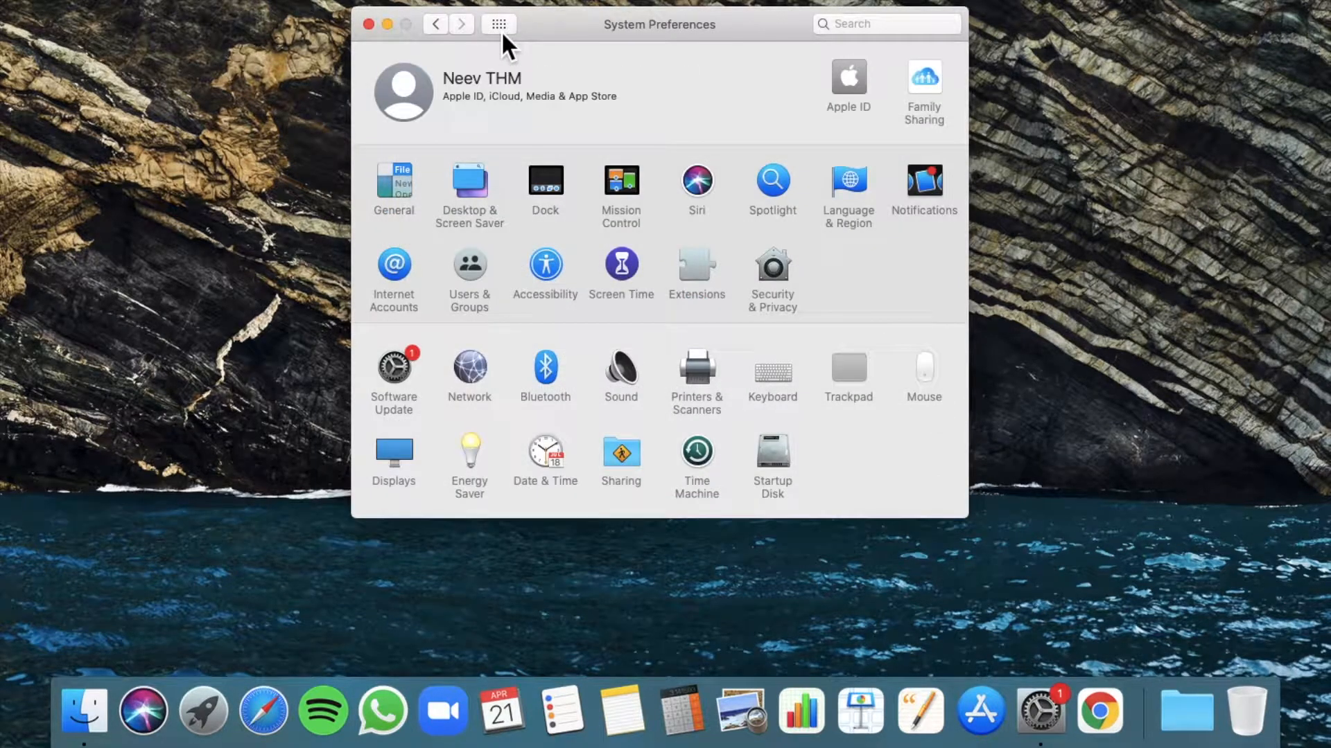
pyautogui.moveTo(481, 191)
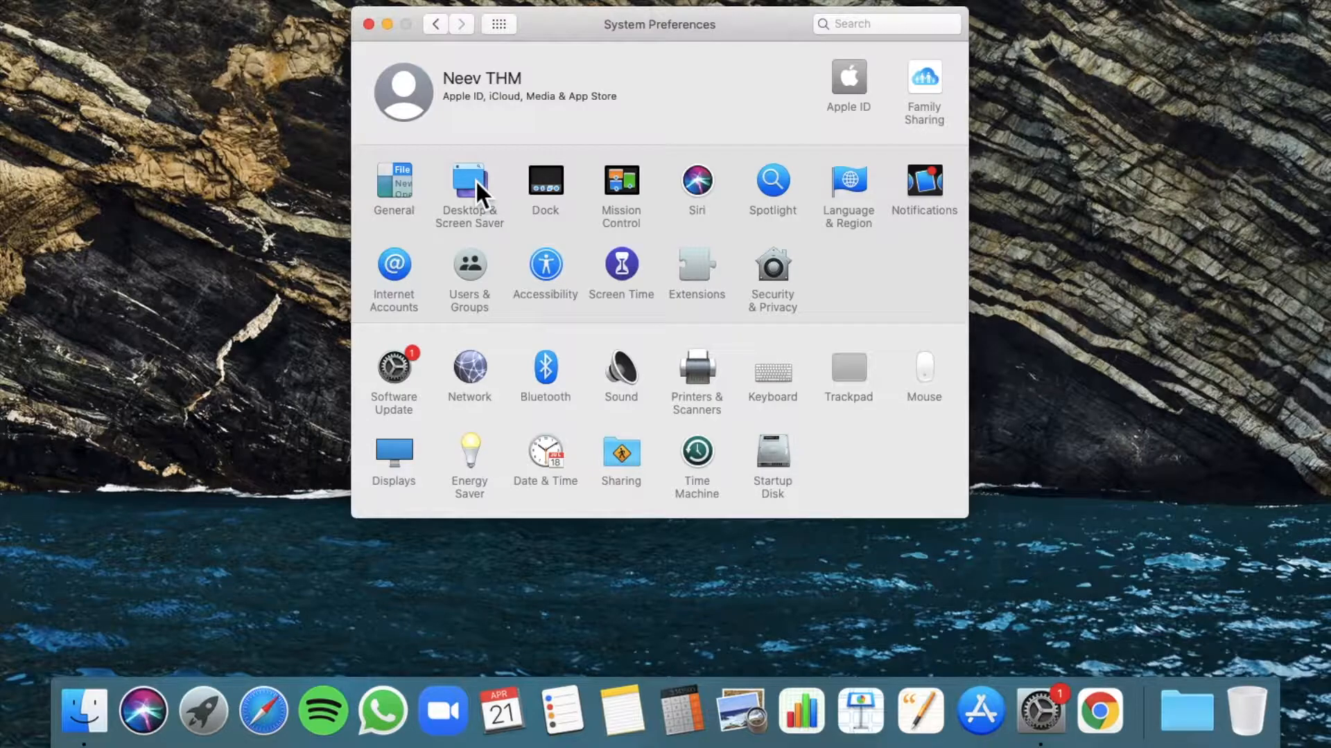
pyautogui.click(470, 180)
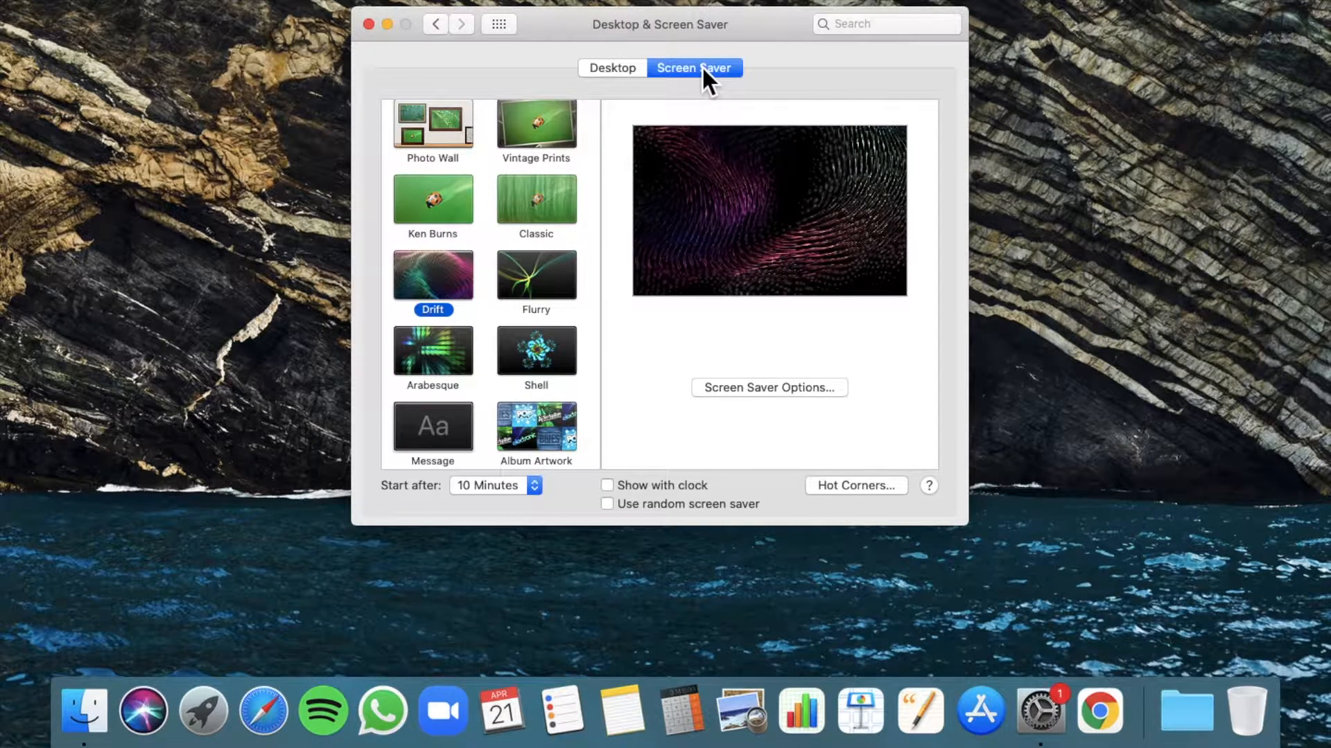
pyautogui.click(856, 485)
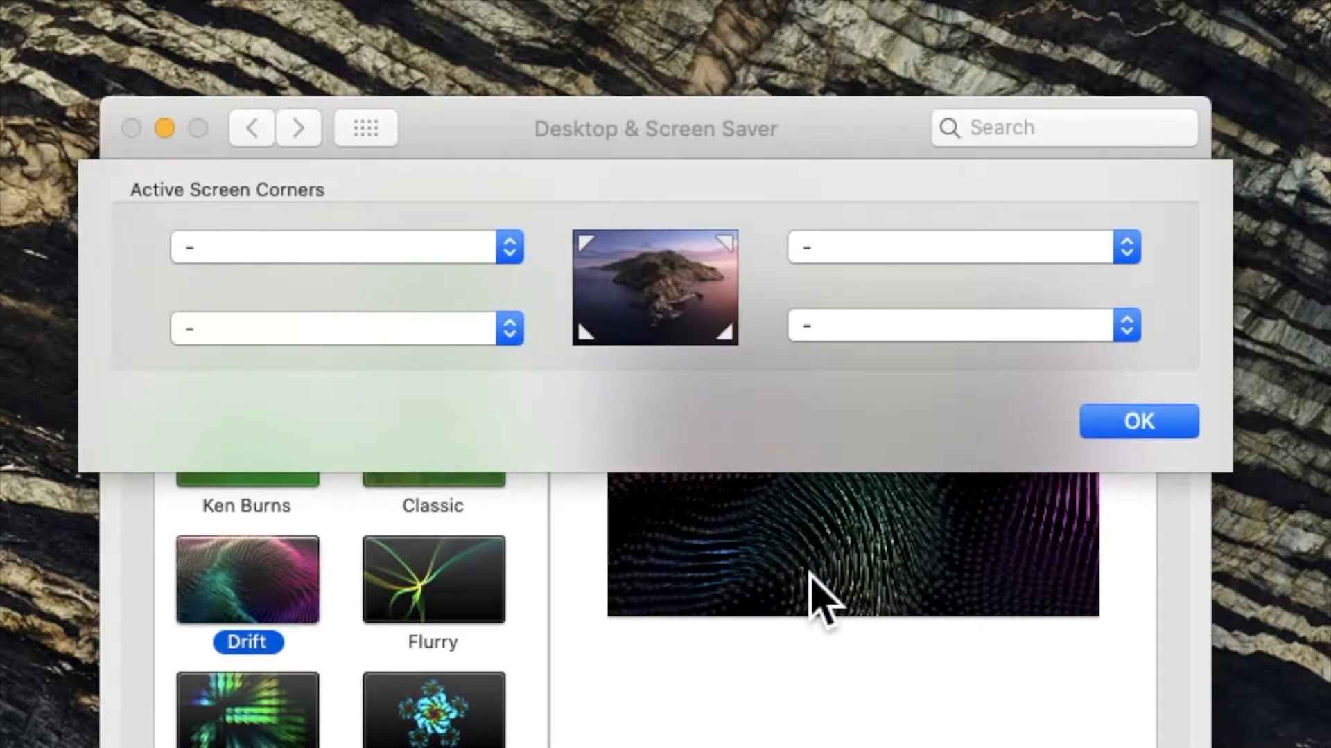
pyautogui.moveTo(629, 416)
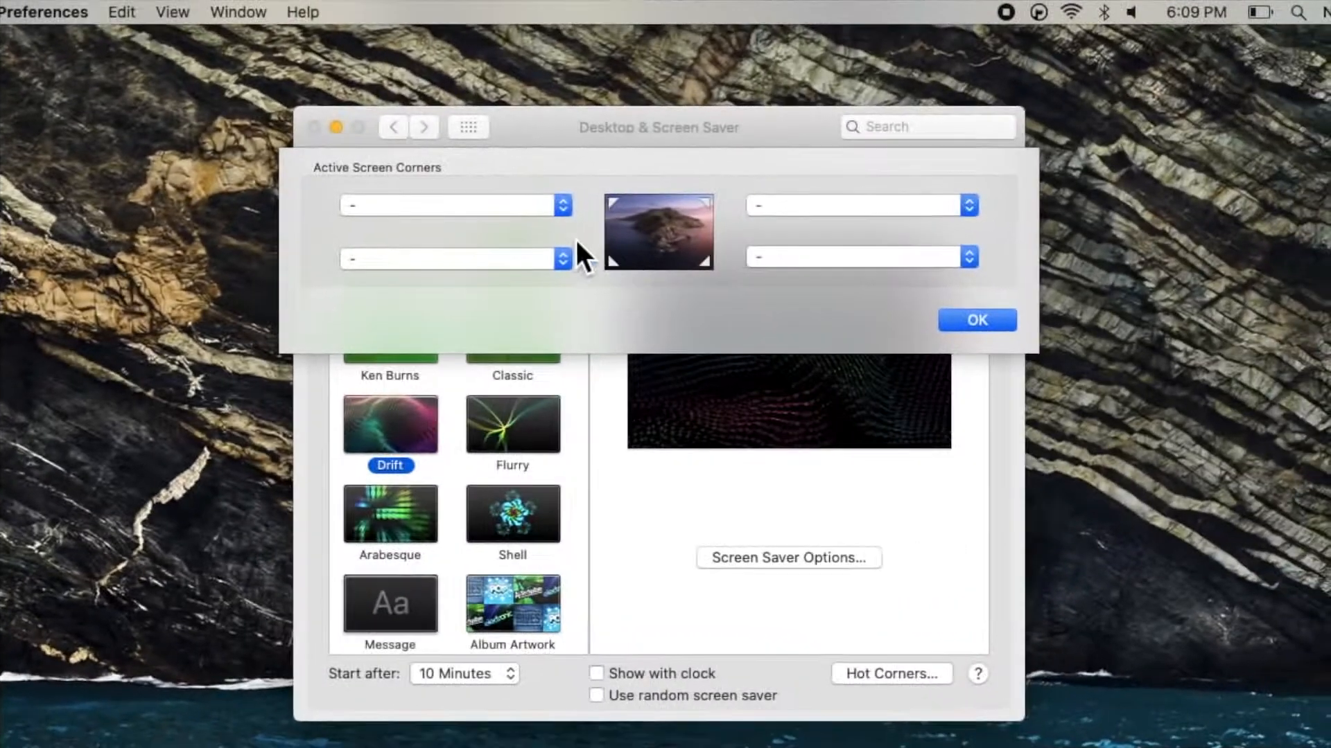
# Assign Mission Control to the bottom-left corner and confirm the four corner assignments
pyautogui.click(455, 205)
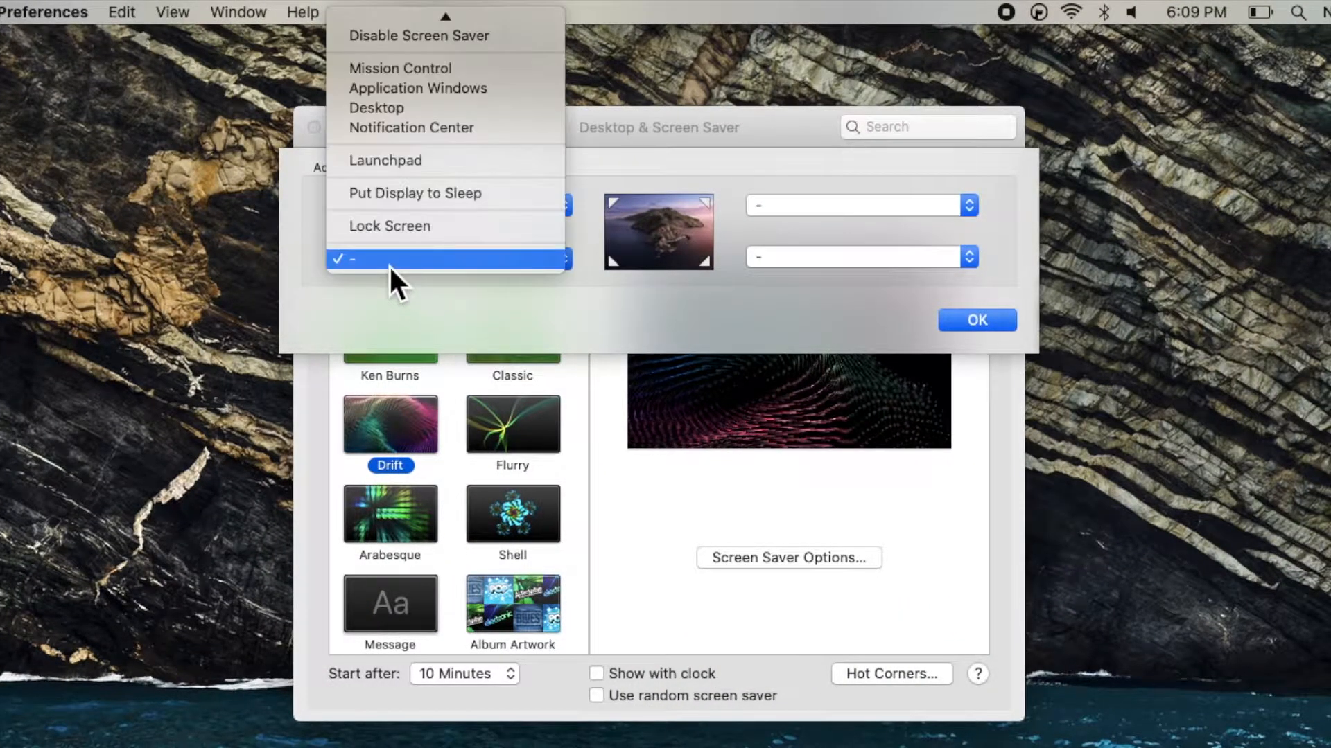
pyautogui.click(385, 161)
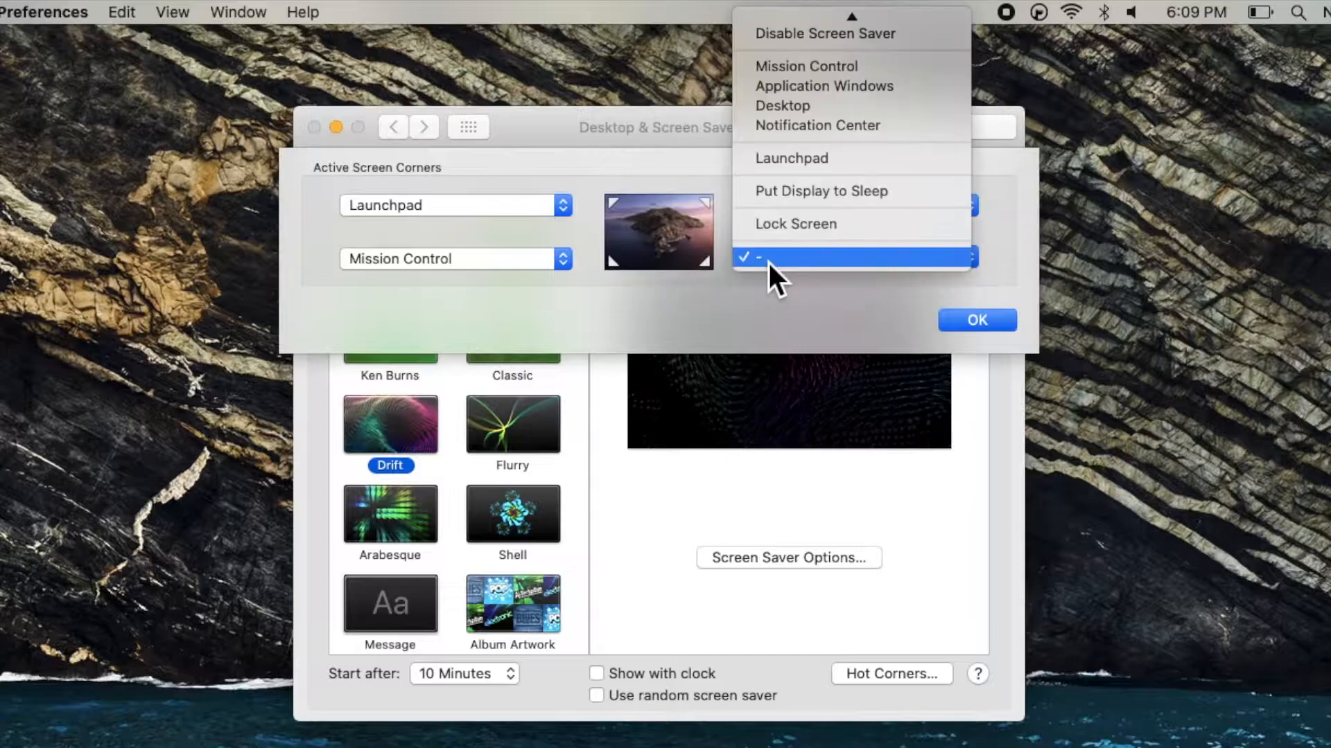
pyautogui.moveTo(844, 134)
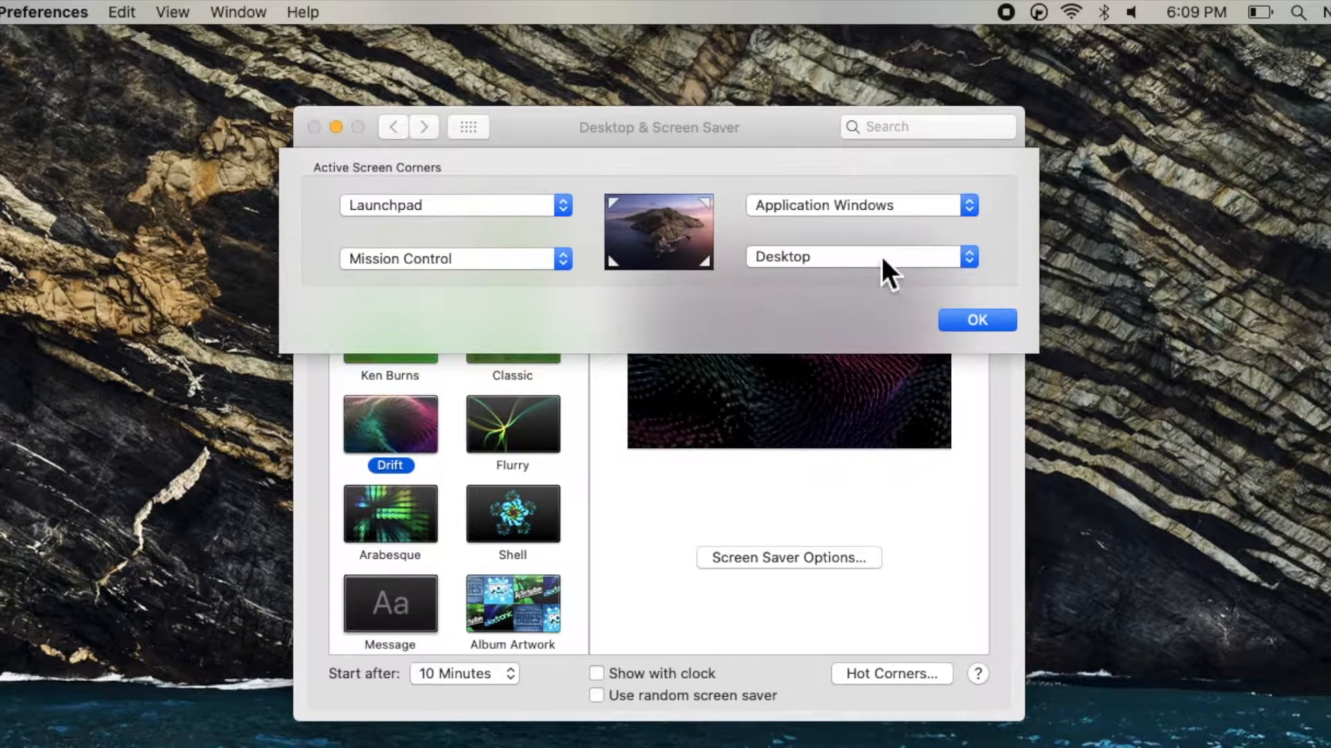
pyautogui.click(974, 320)
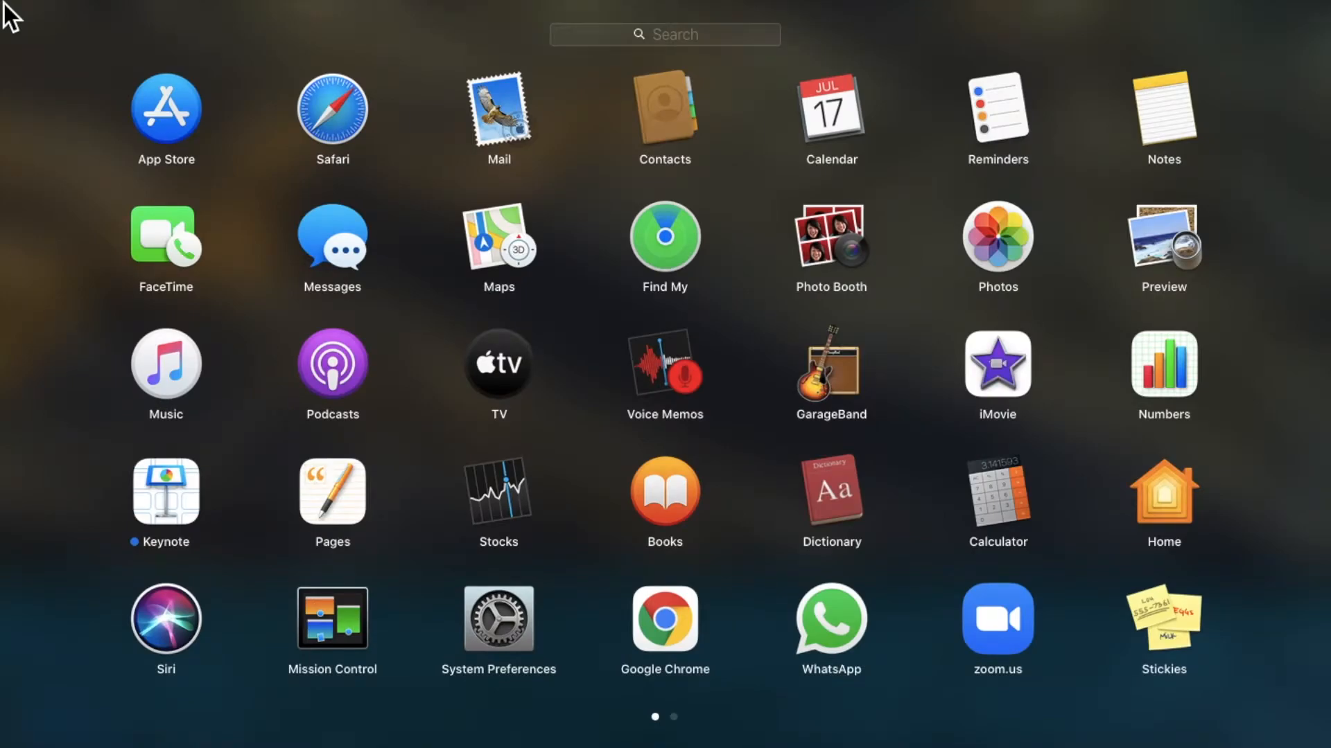
pyautogui.moveTo(59, 56)
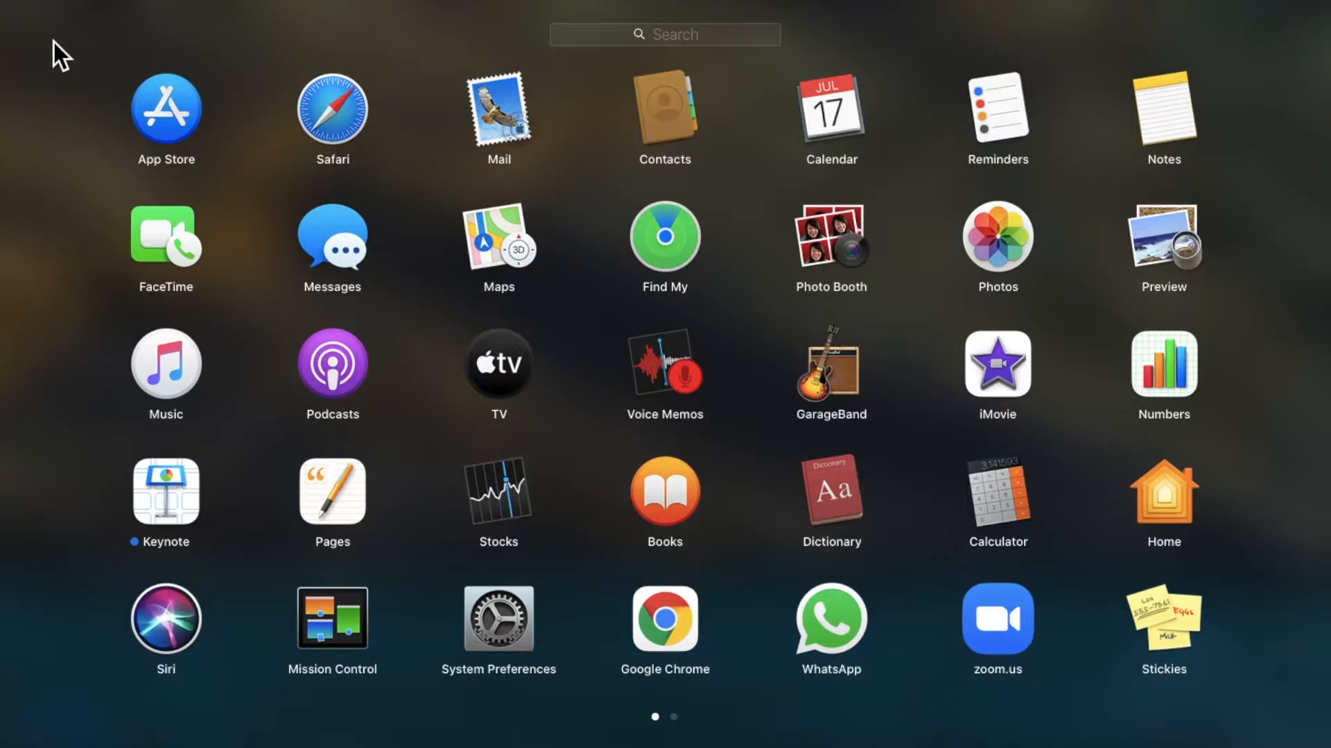
# Dismiss Launchpad after triggering it from the top-left hot corner
pyautogui.click(498, 623)
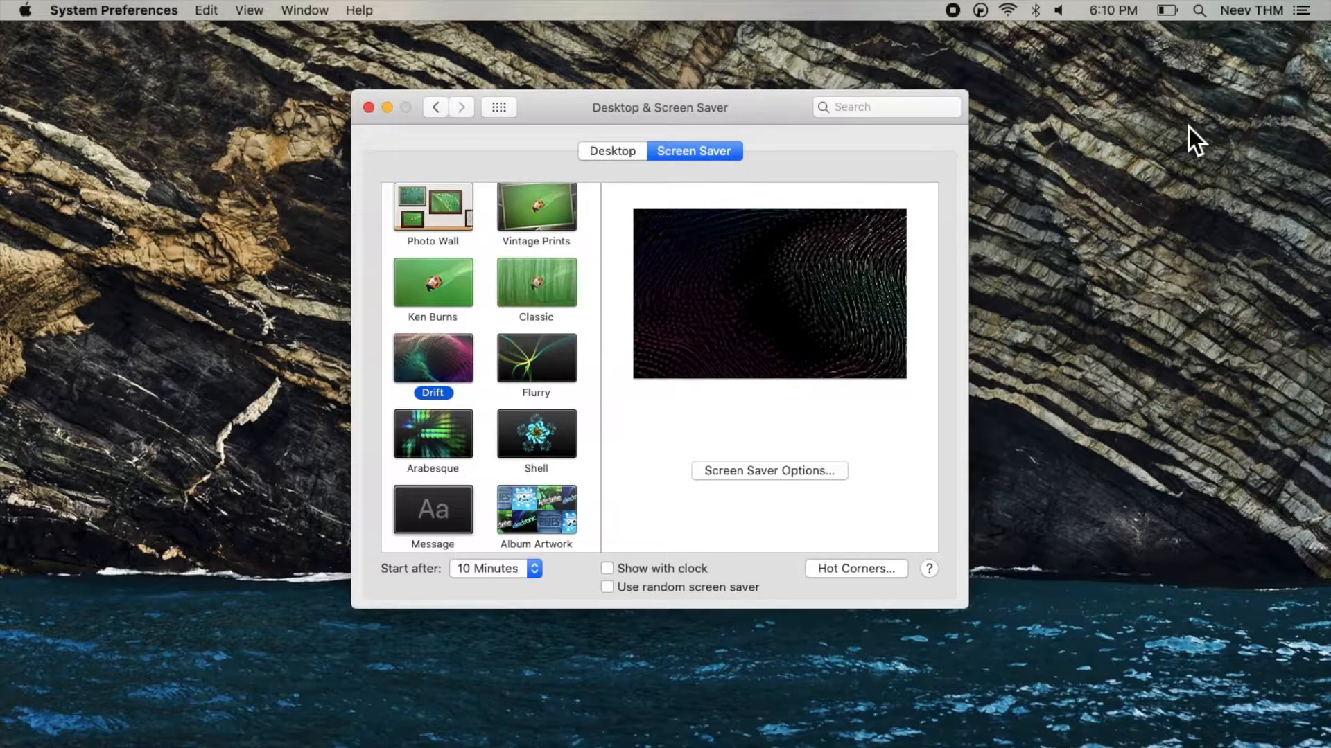
pyautogui.moveTo(659, 107); pyautogui.dragTo(666, 148)
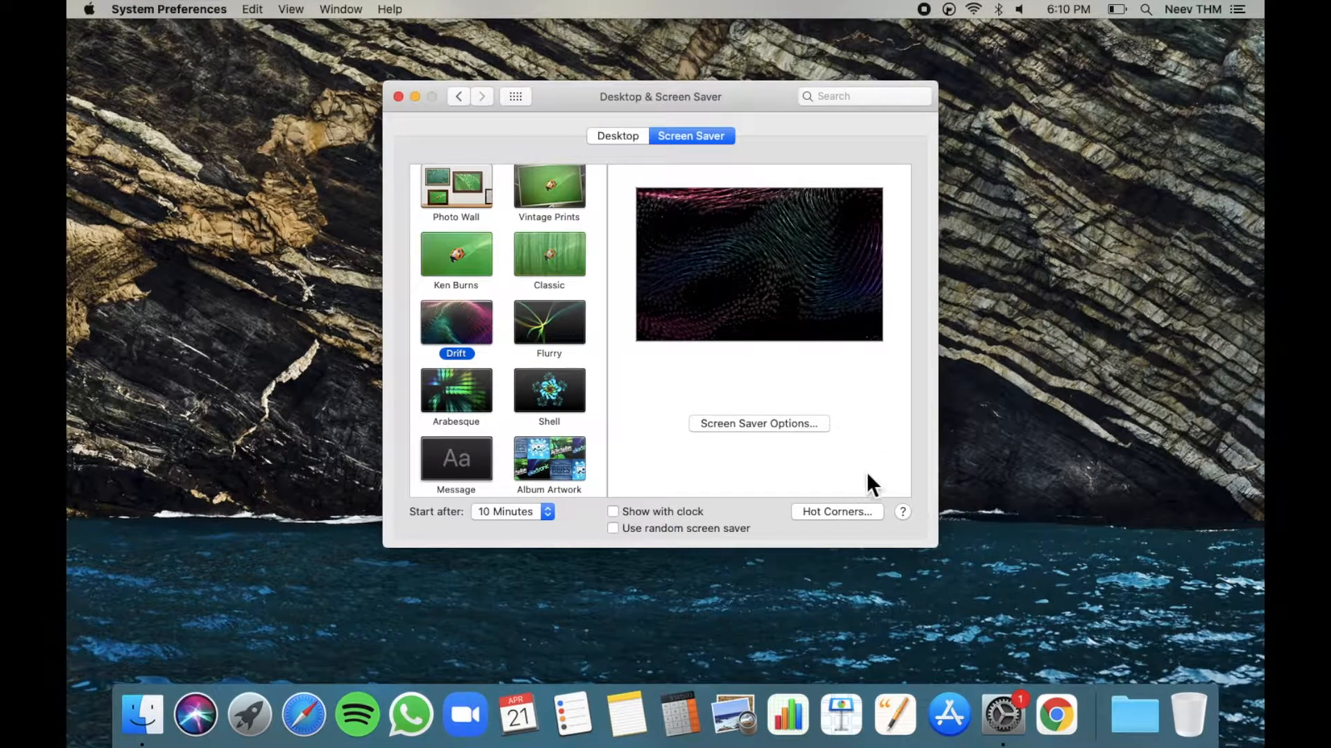
pyautogui.click(835, 511)
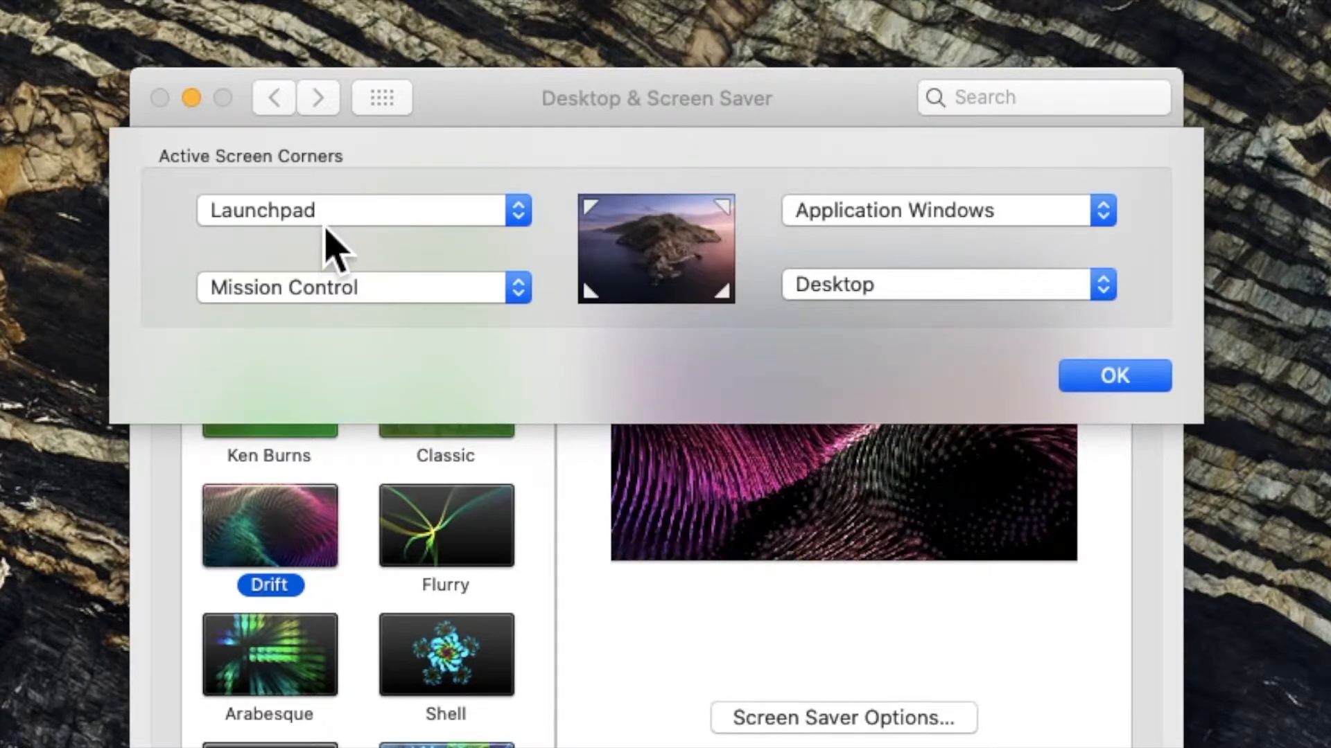
# Bring up the top-left corner's action menu to clear its assignment
pyautogui.click(356, 209)
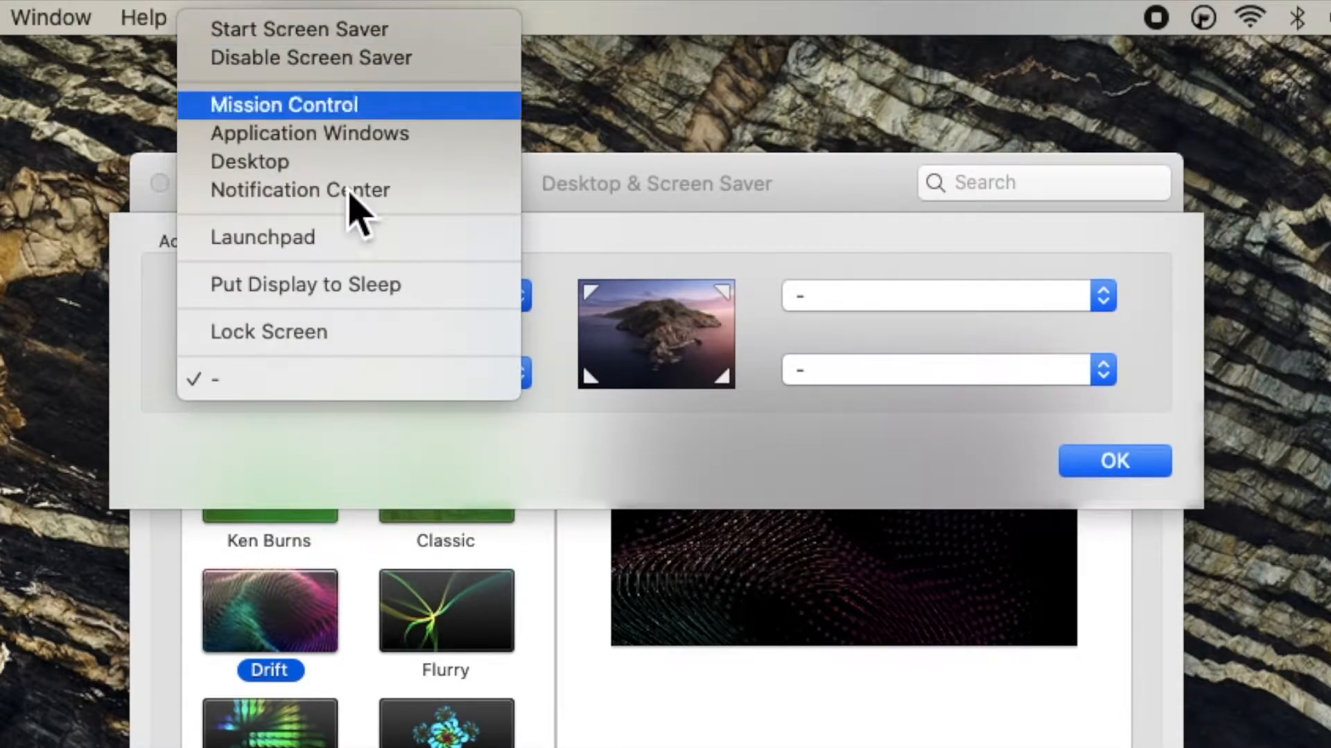
pyautogui.moveTo(331, 284)
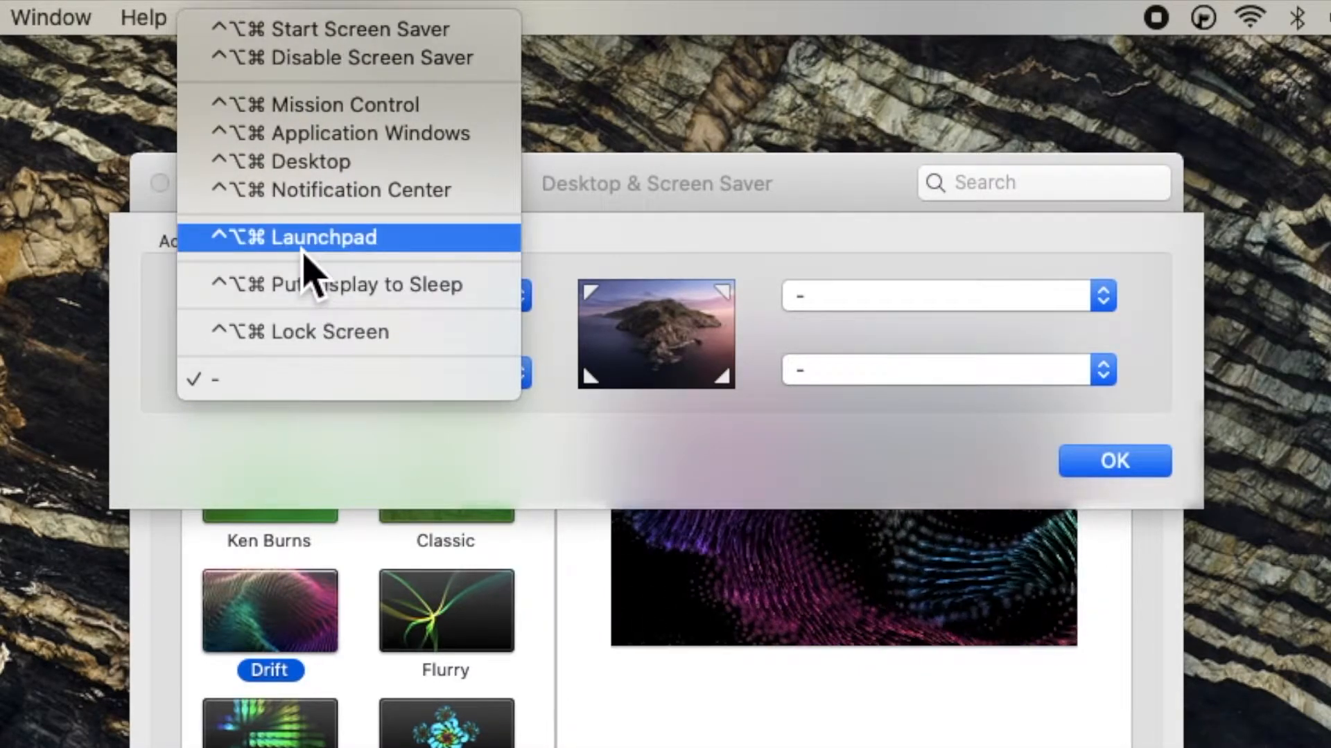
# Set the bottom-left corner to Command-modified Launchpad
pyautogui.click(320, 237)
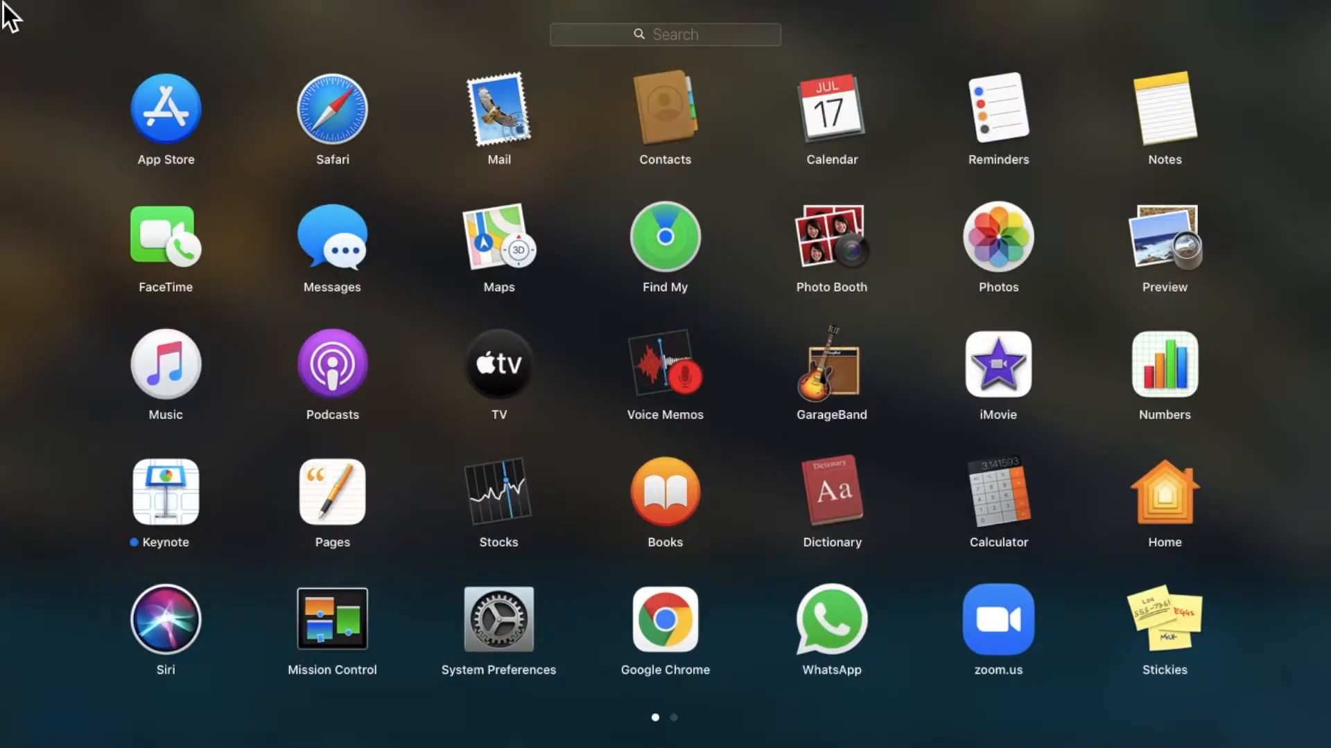
pyautogui.moveTo(402, 338)
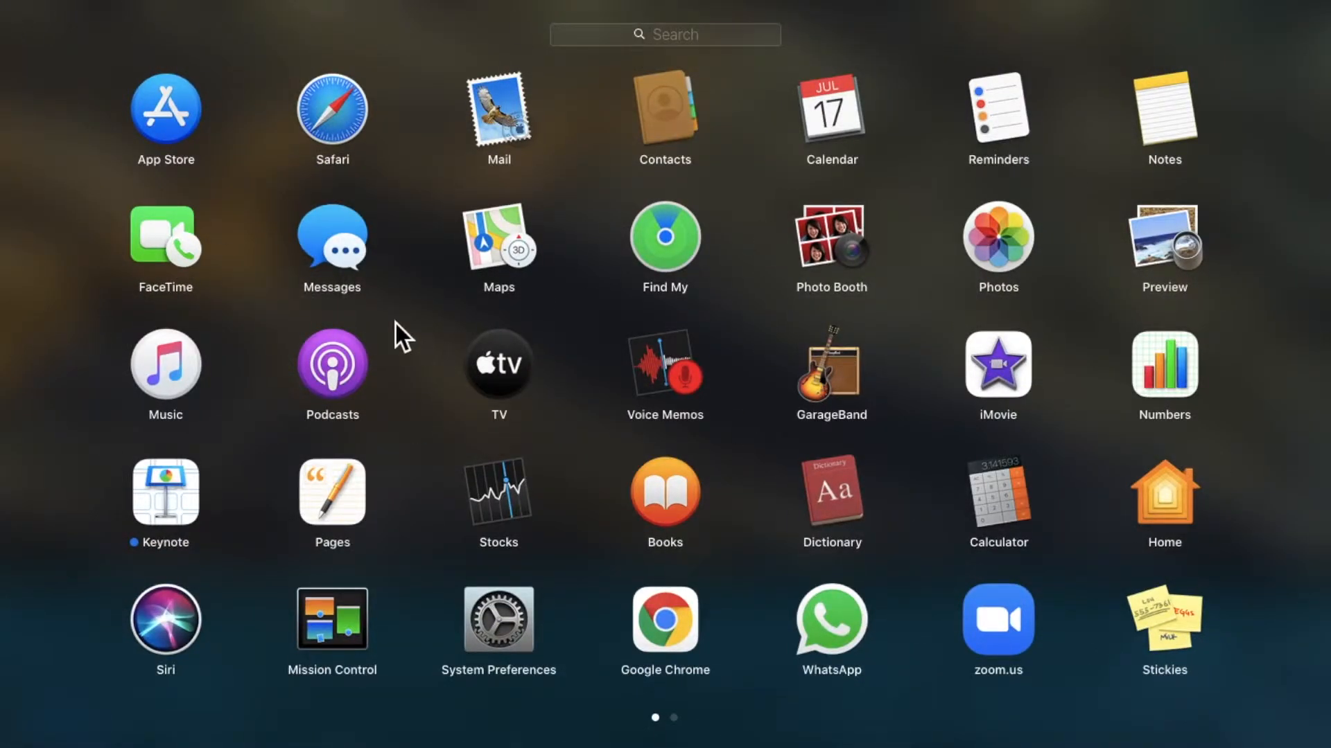
pyautogui.moveTo(84, 140)
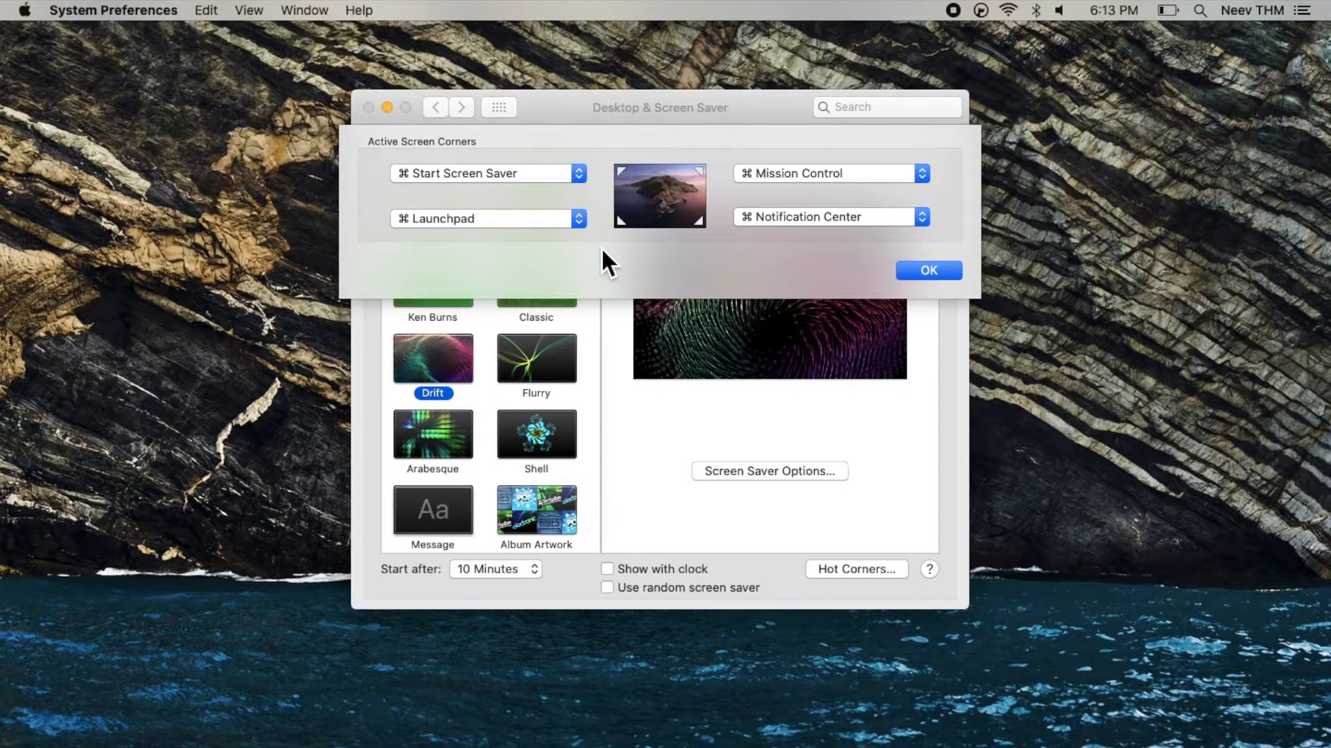
pyautogui.moveTo(1027, 331)
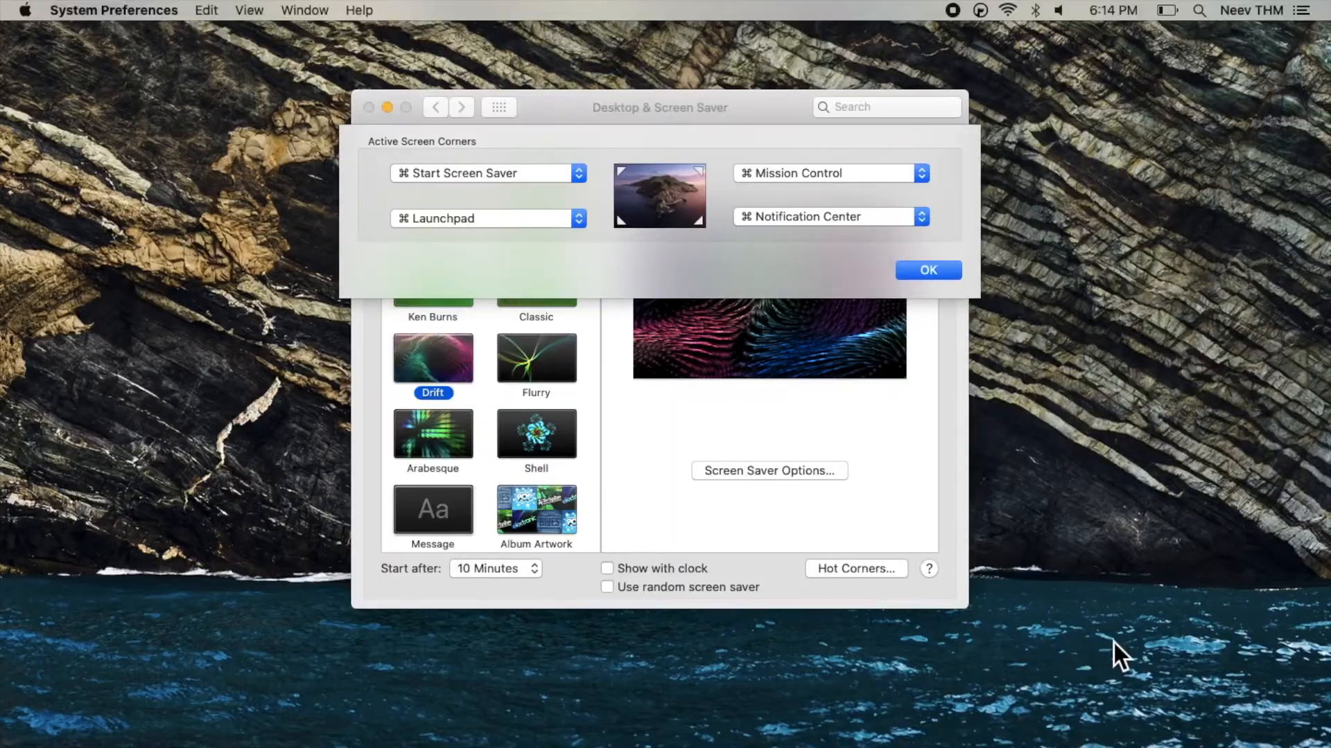
pyautogui.moveTo(765, 283)
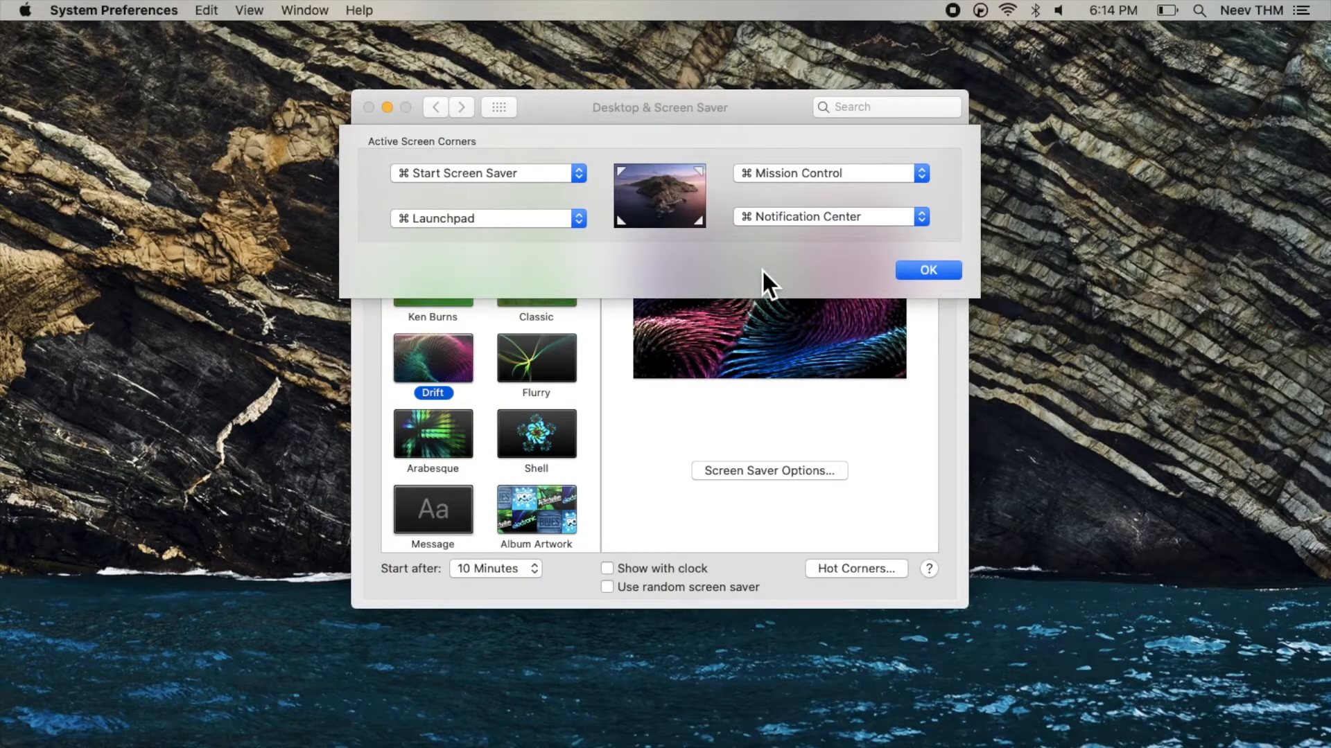